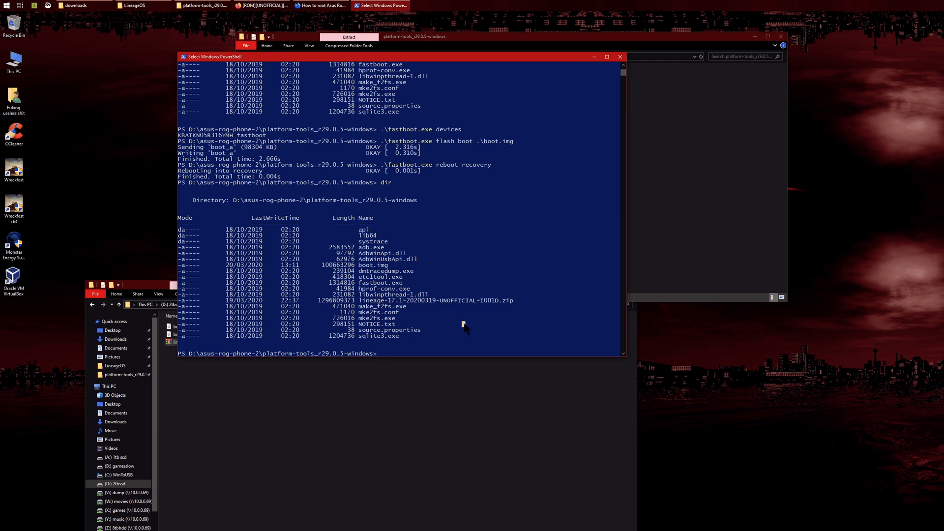
- Run .\adb.exe devices to confirm the phone is listed in sideload mode
{"action": "type", "text": "fas"}
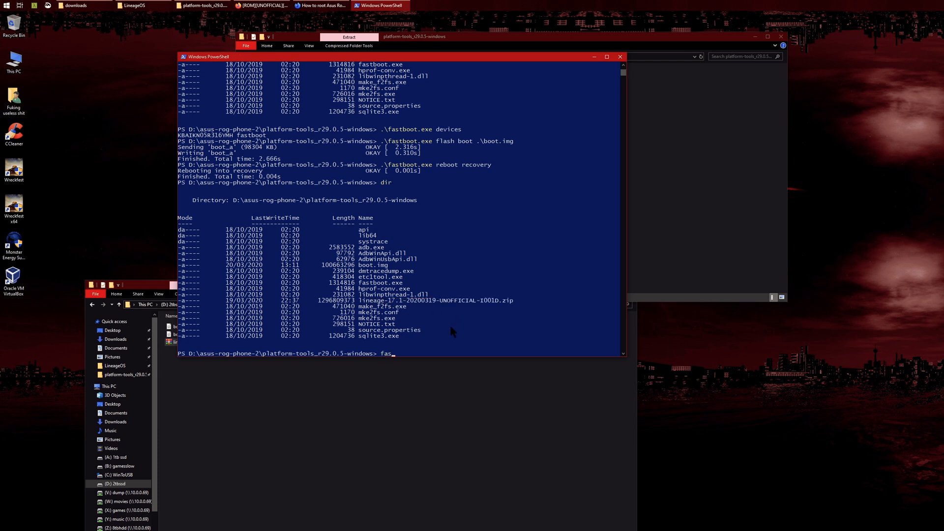
{"action": "type", "text": "a"}
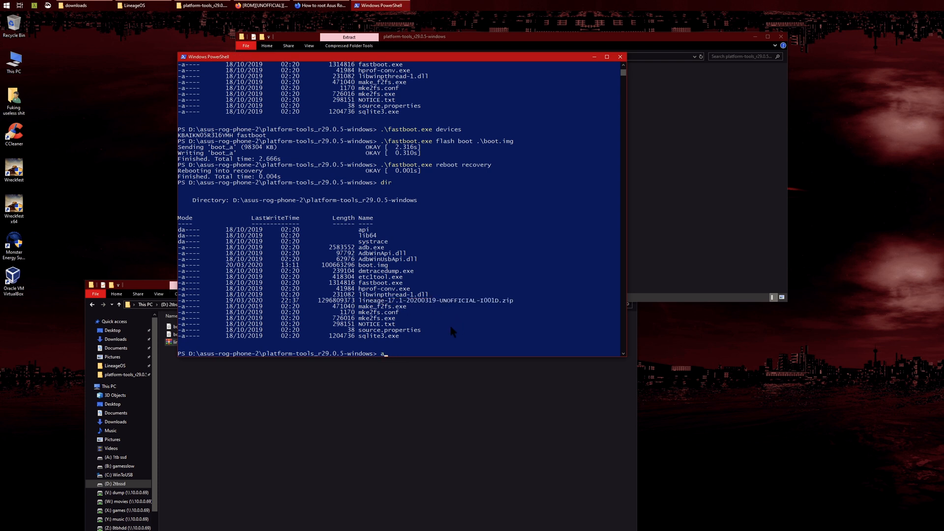
{"action": "type", "text": "\\adb.exe devices"}
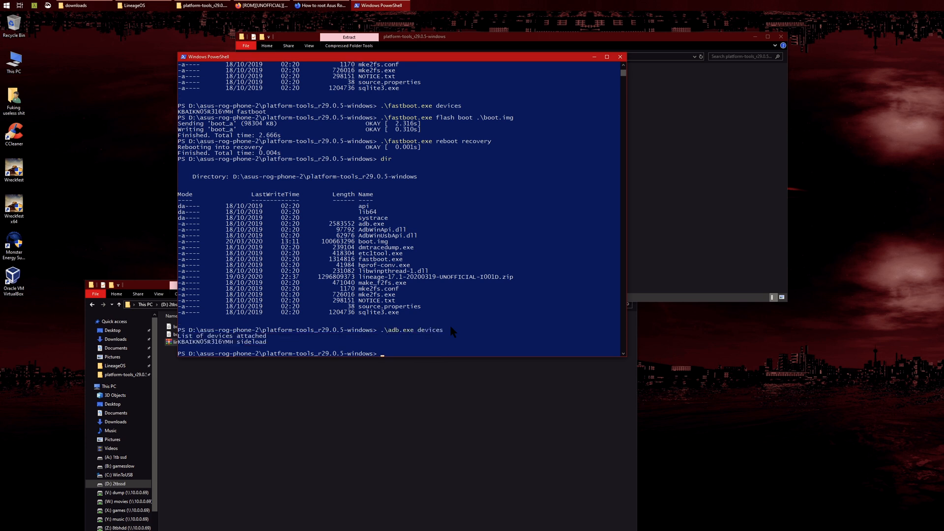
- Sideload lineage-17.1-20200319-UNOFFICIAL-I001D.zip with adb until the transfer completes
{"action": "left_click_drag", "start_coordinate": [179, 335], "coordinate": [271, 341]}
{"action": "type", "text": ".\\adb.exe devic"}
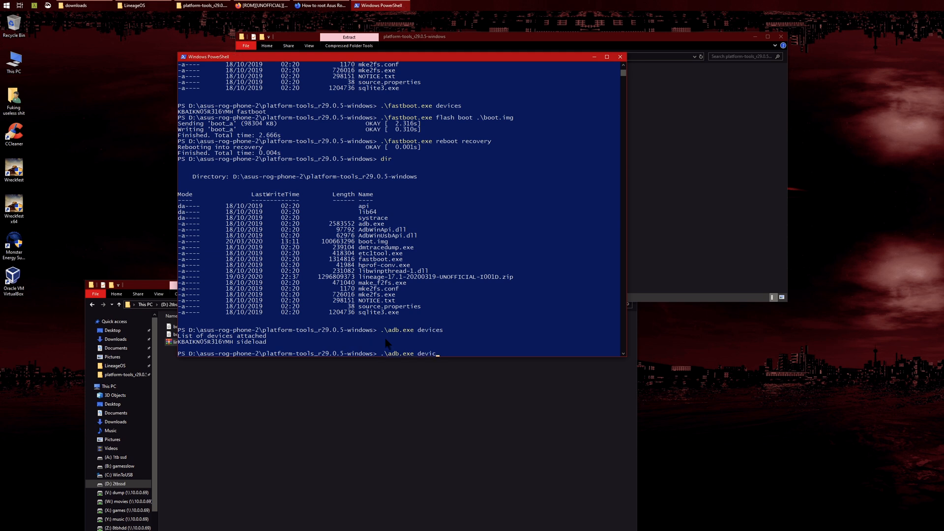
{"action": "key", "text": "BackSpace"}
{"action": "type", "text": "sidel"}
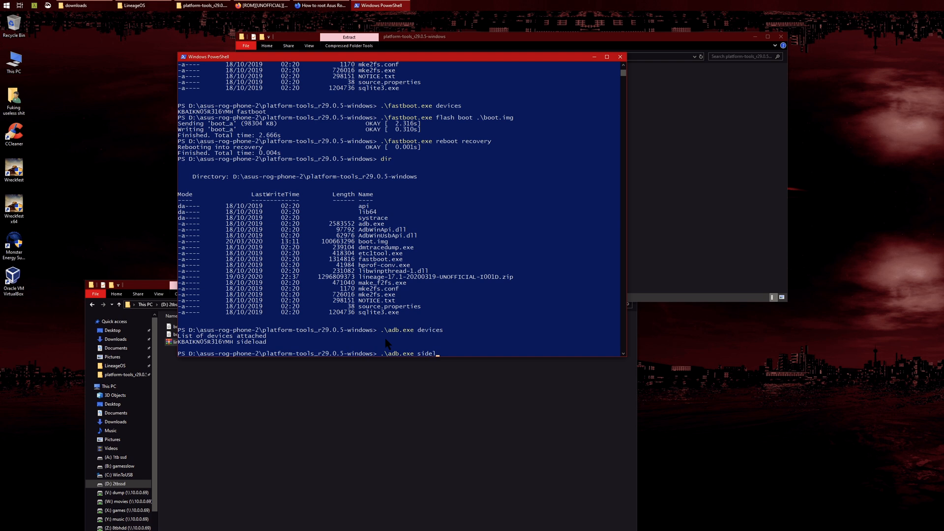
{"action": "type", "text": "oad"}
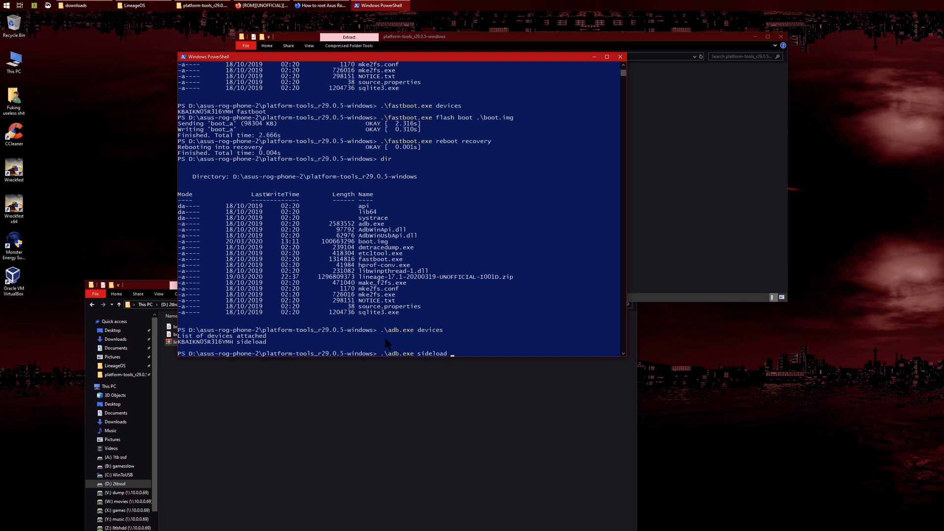
{"action": "type", "text": "lineage-17.1-20200319-UNOFFICIAL-I001D.zip"}
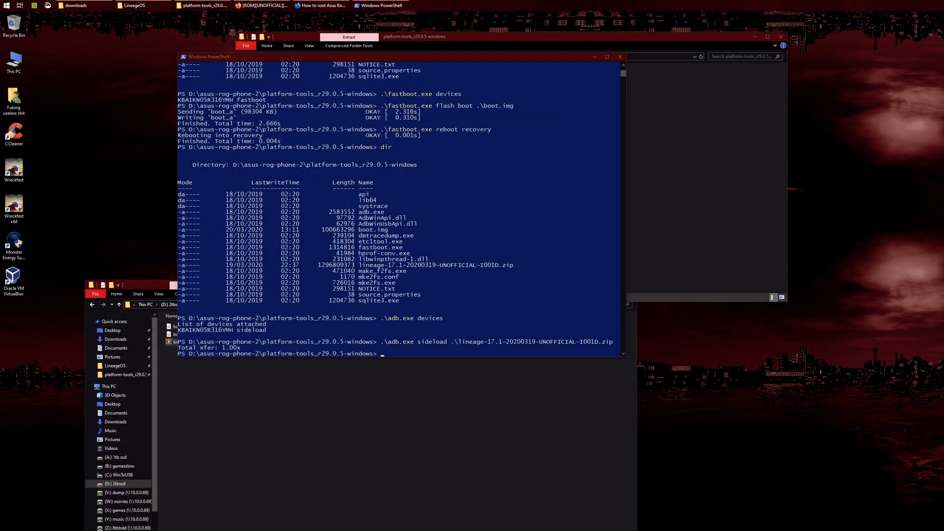
- Run .\fastboot.exe -w to format the userdata and metadata partitions
{"action": "type", "text": "d"}
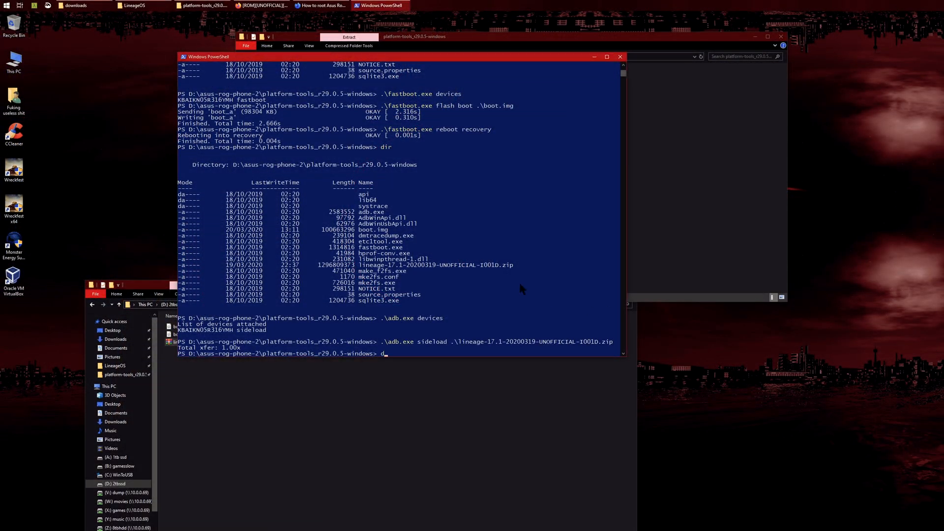
{"action": "type", "text": "astb"}
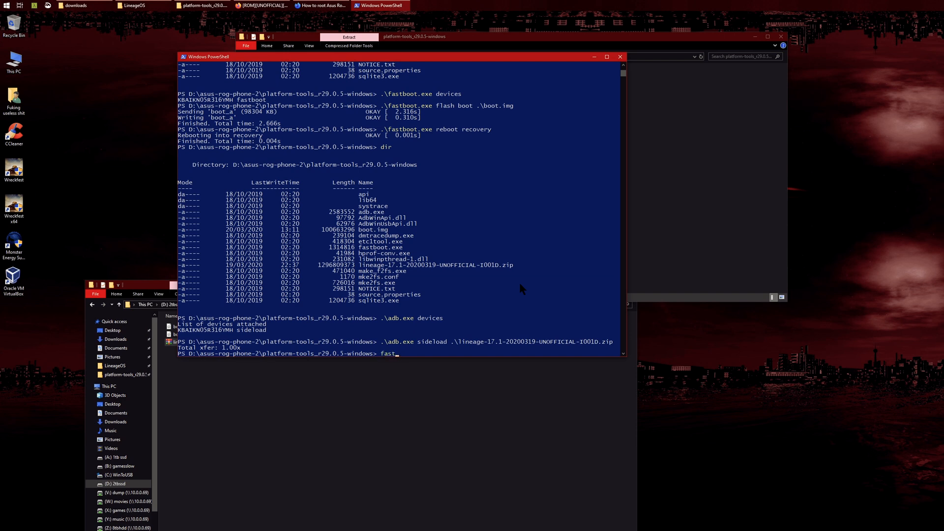
{"action": "type", "text": ".\\fastboot.exe"}
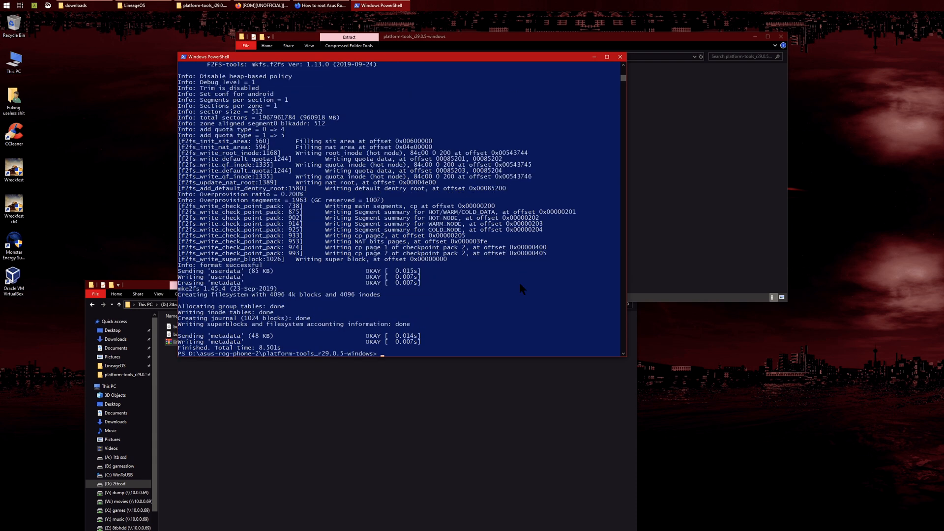
{"action": "mouse_move", "coordinate": [456, 335]}
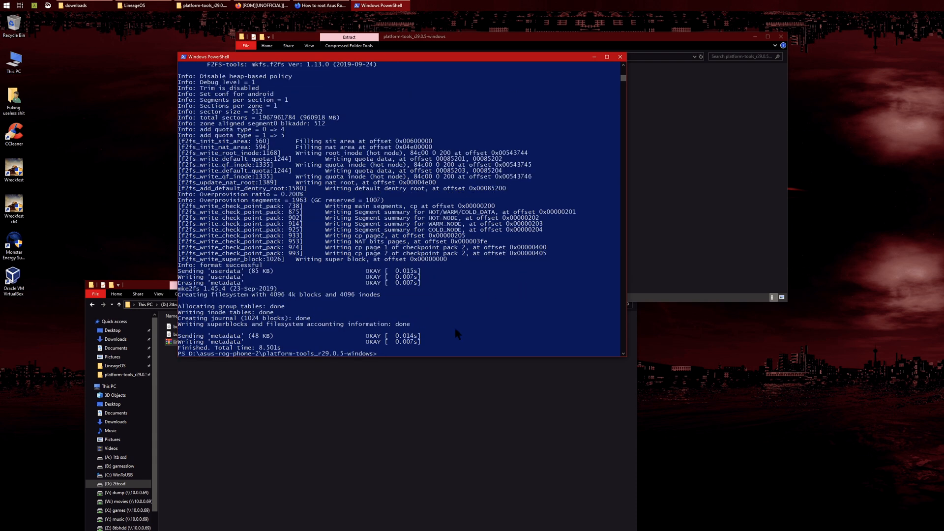